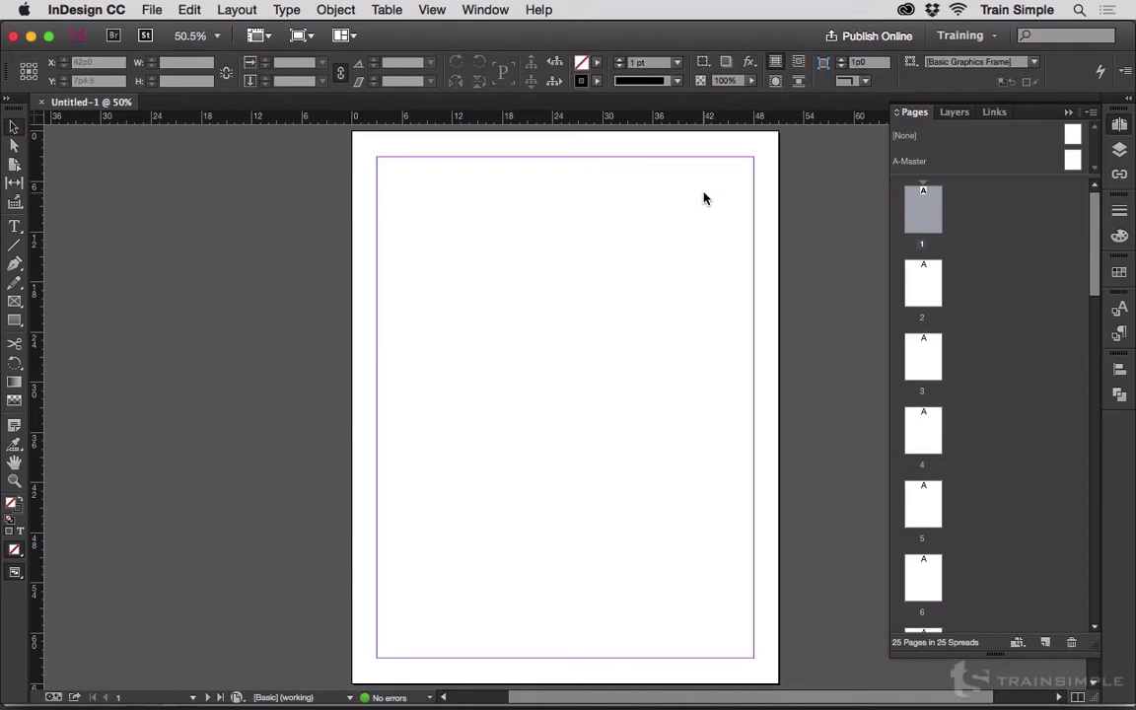
# Look at the Margins and Columns settings and cancel without changing anything
pyautogui.click(237, 10)
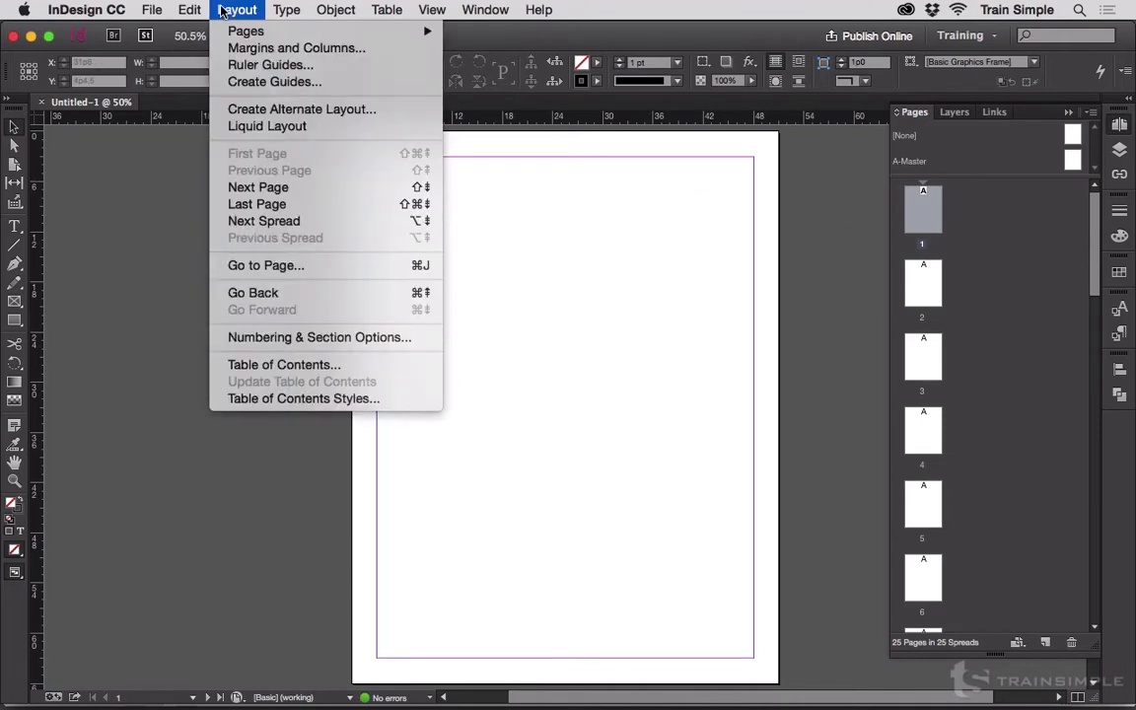
pyautogui.click(304, 47)
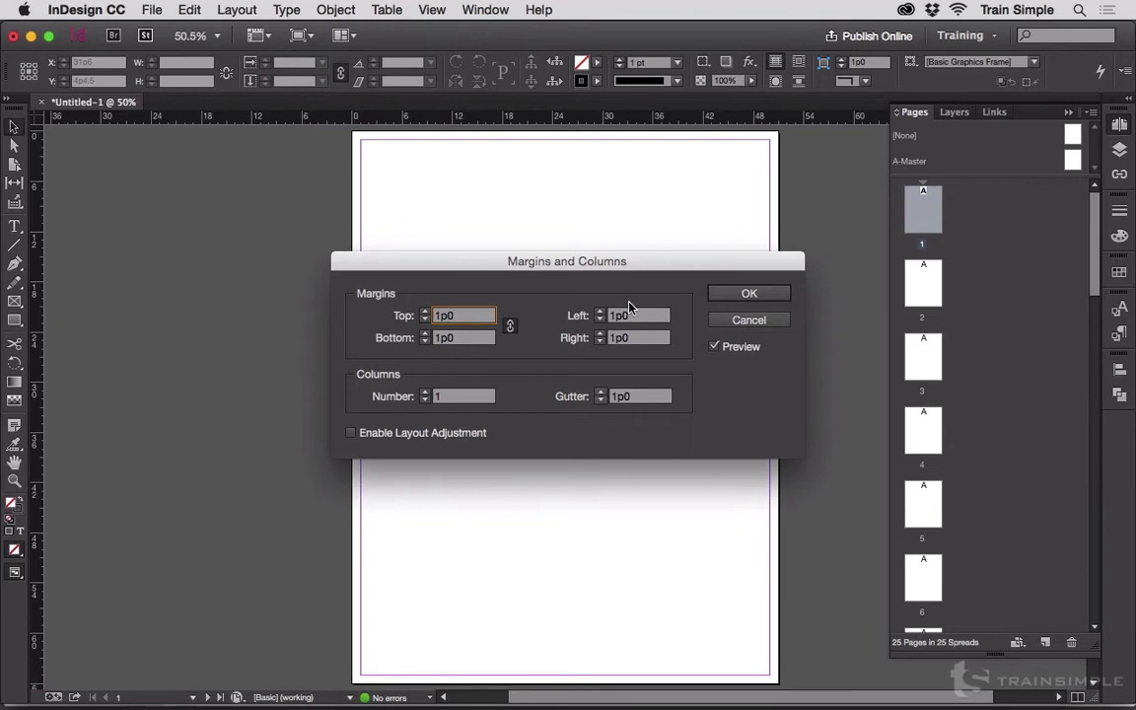
pyautogui.click(750, 292)
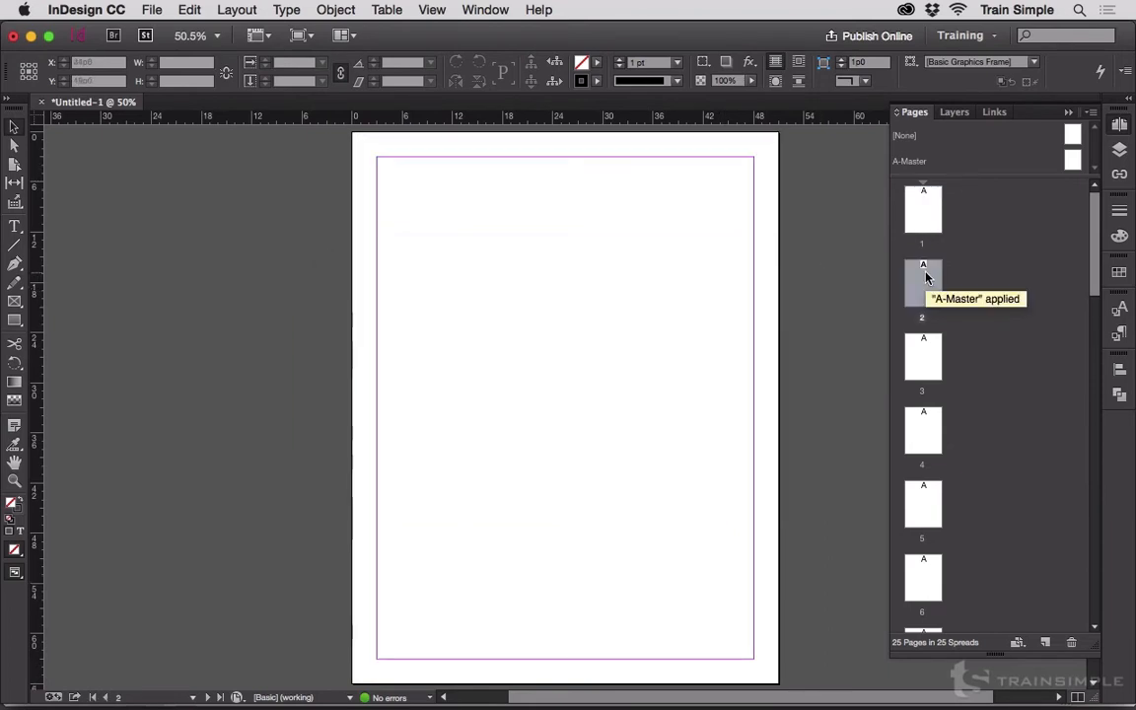
# Select page 1 and add page 3 to the selection in the Pages panel
pyautogui.click(923, 284)
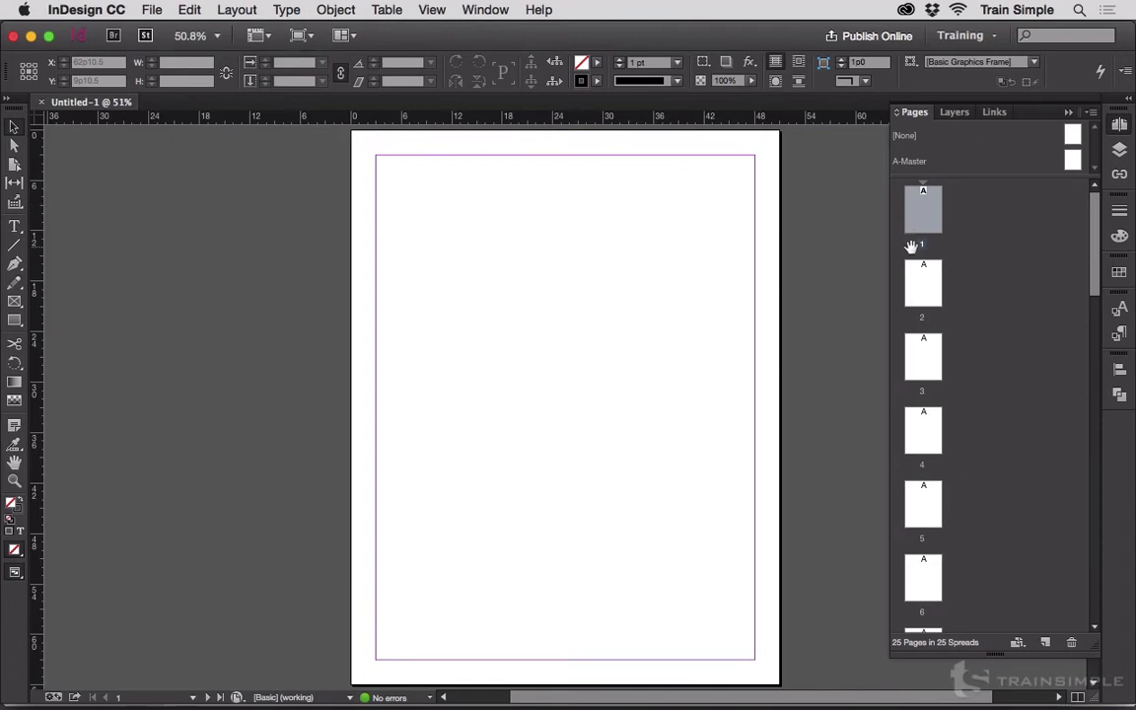
pyautogui.moveTo(936, 315)
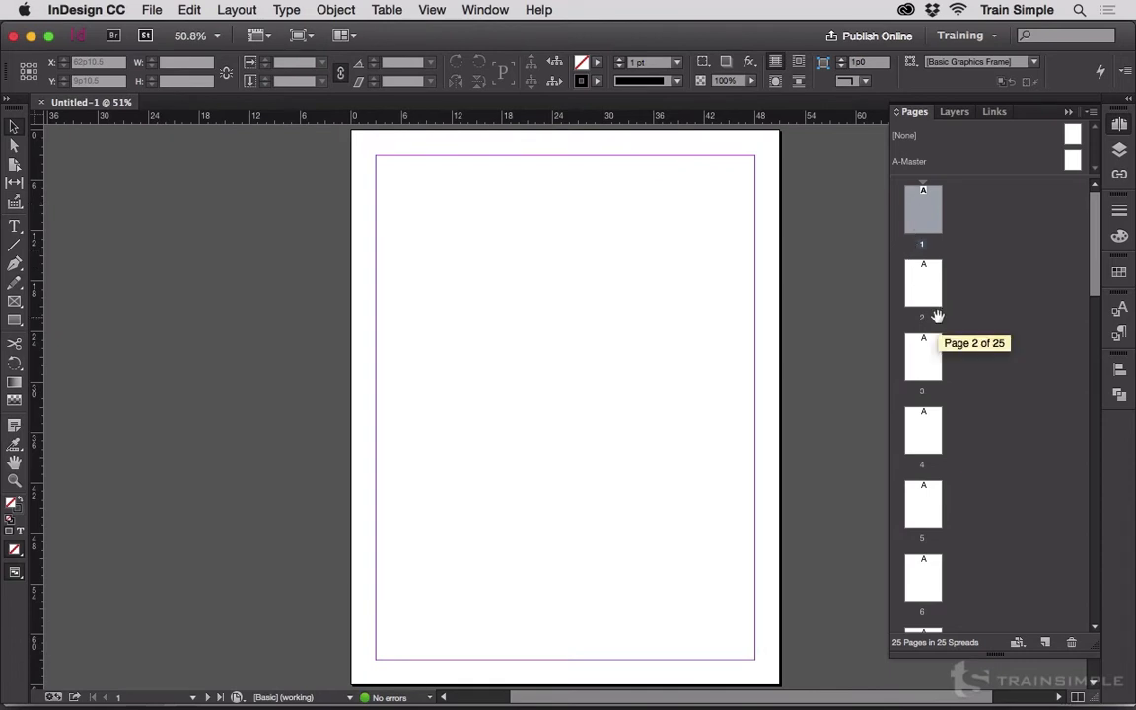
pyautogui.click(923, 357)
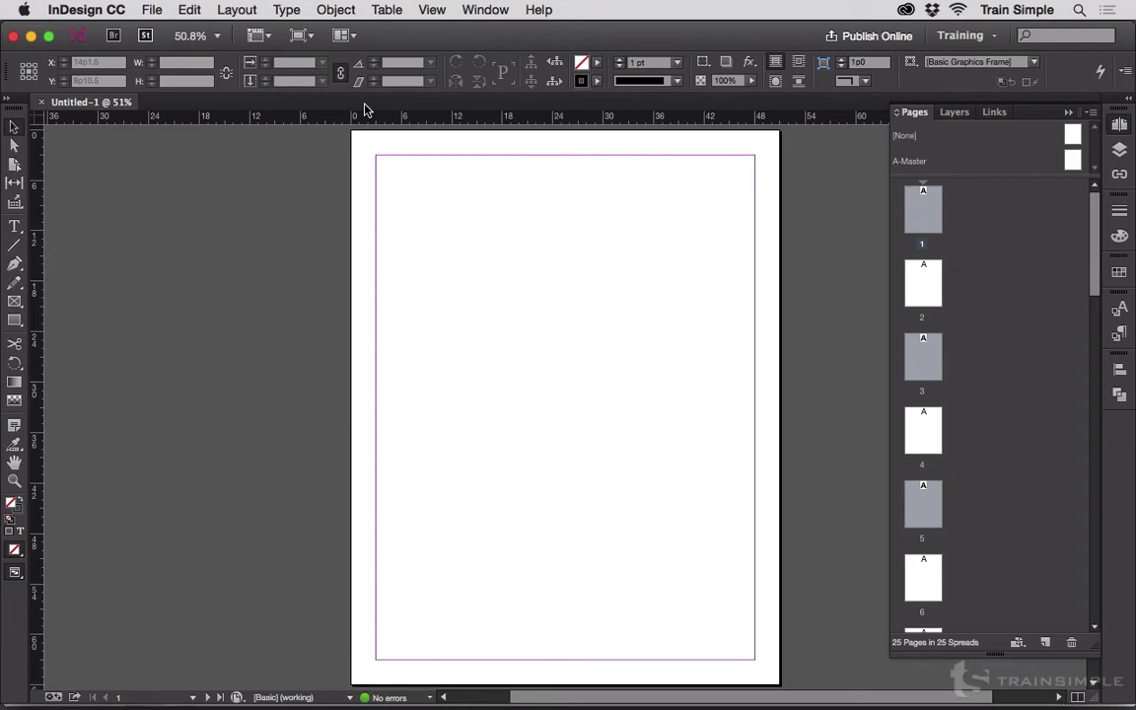
# Apply a five-column layout to the selected pages via Margins and Columns, keeping 1p0 margins
pyautogui.click(237, 8)
pyautogui.write('1p0')
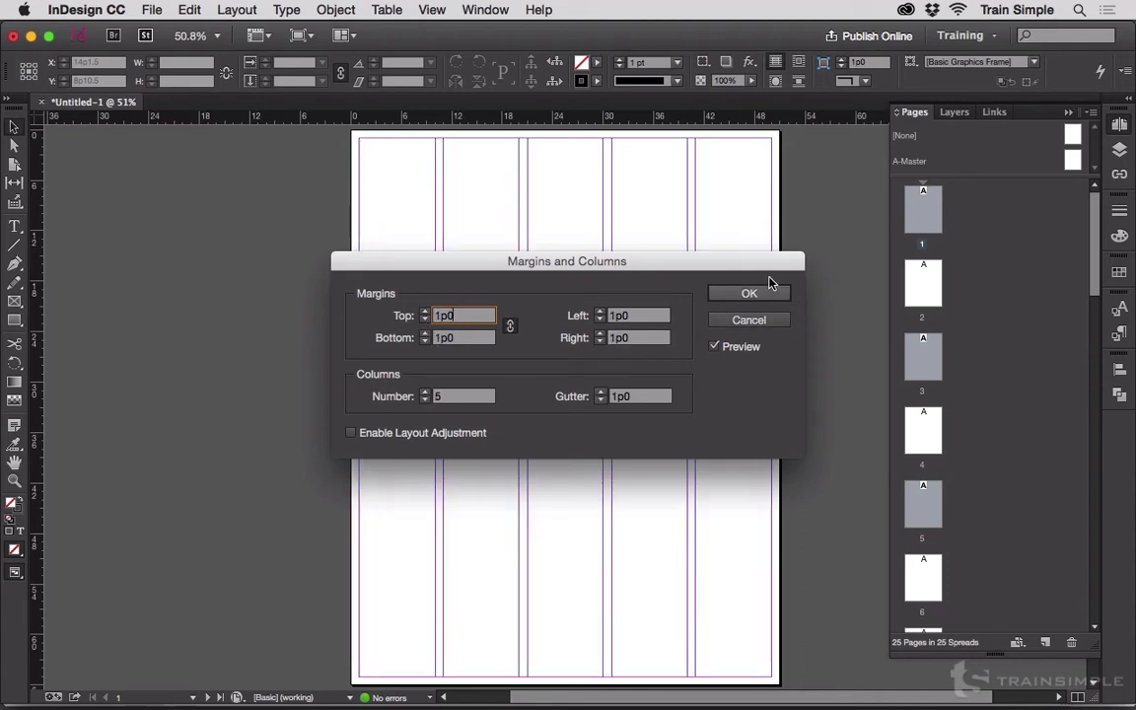
pyautogui.click(749, 292)
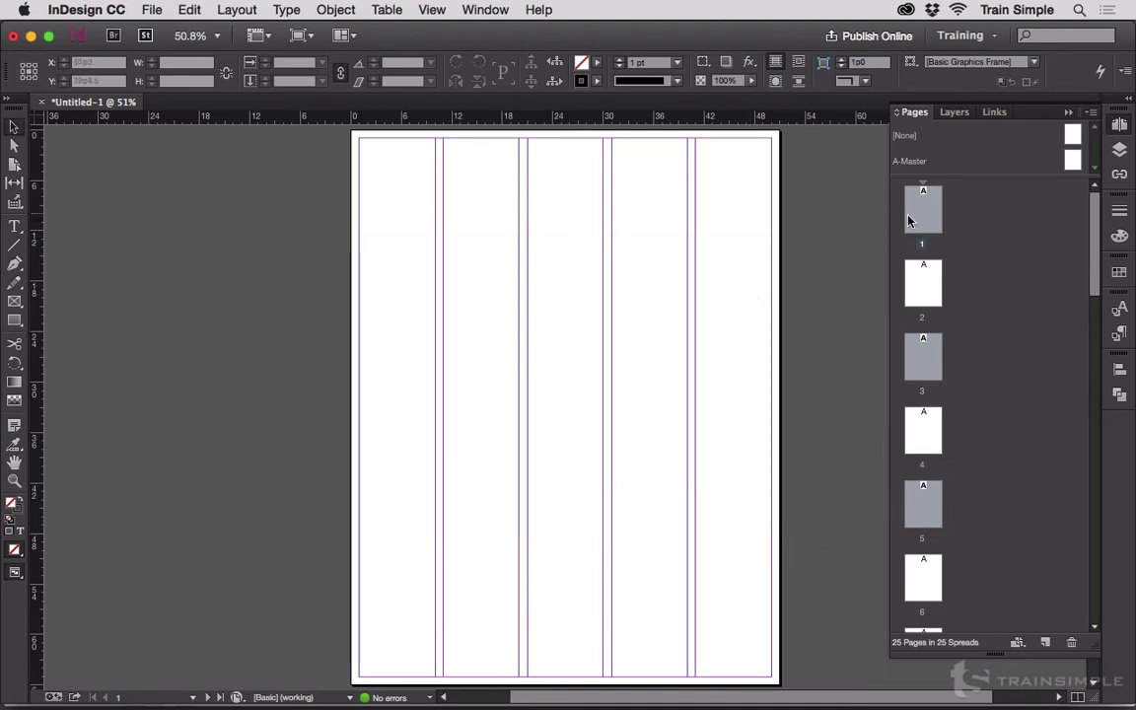